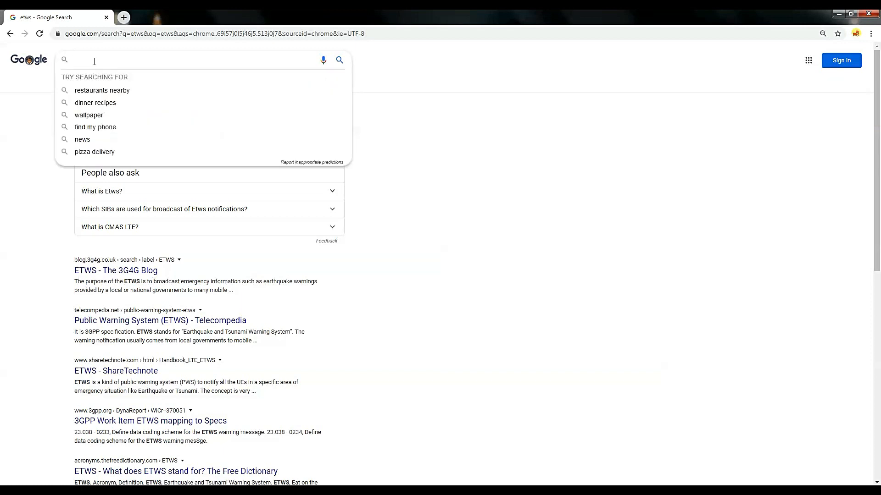
Step: Search Google for 'vlc media player' via the typed 'VLC media' suggestion
type("VL")
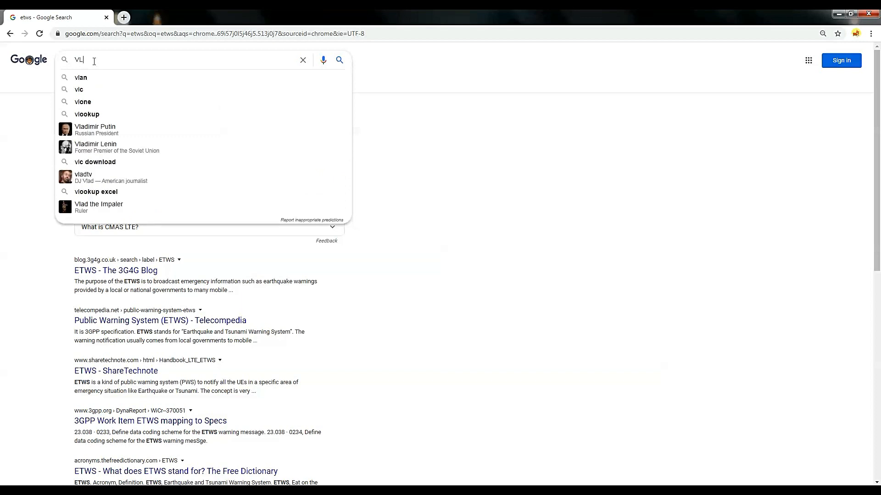
type("C")
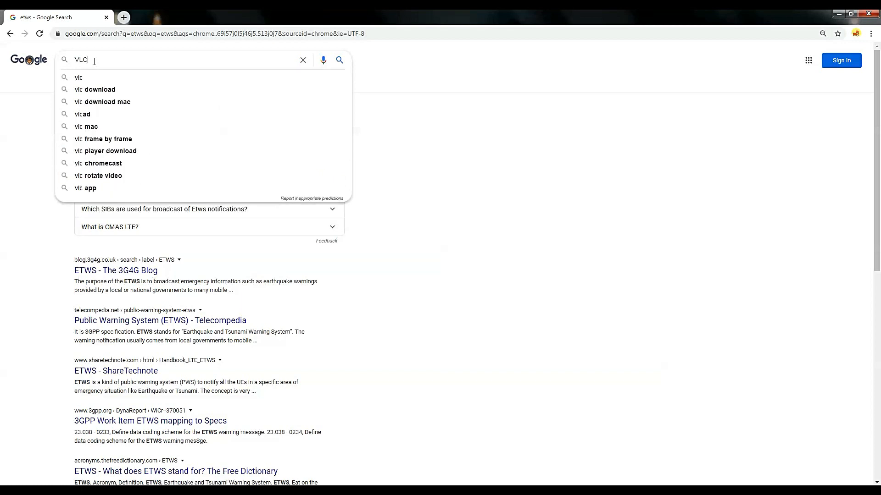
type("media")
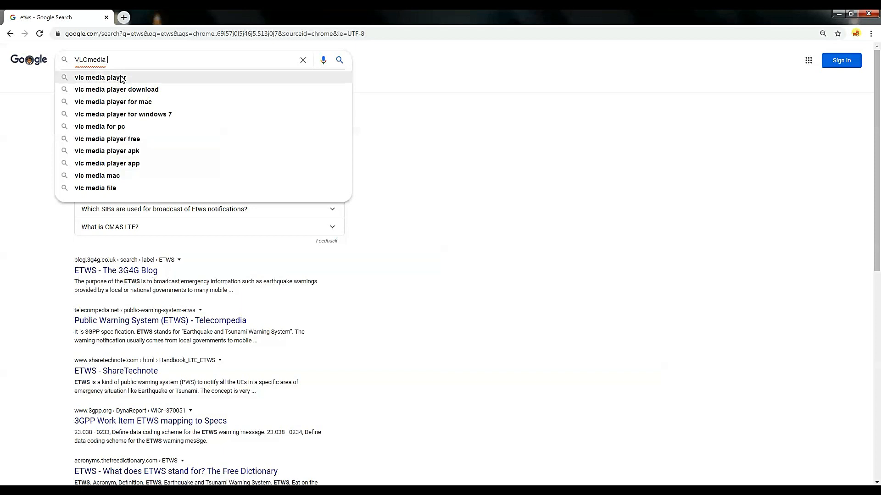
left_click(101, 77)
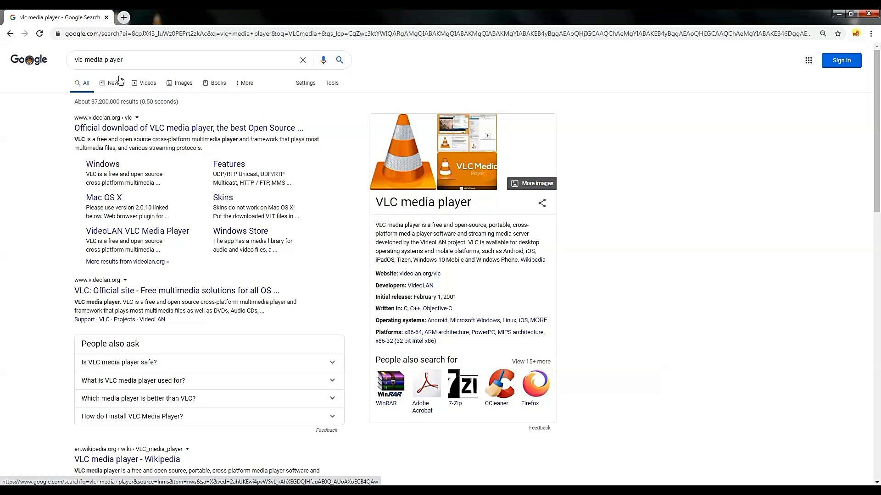
mouse_move(136, 81)
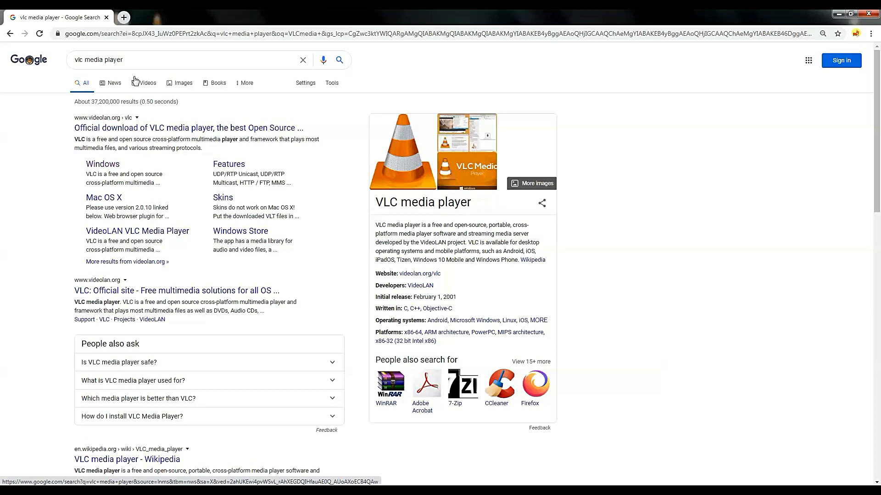
mouse_move(322, 127)
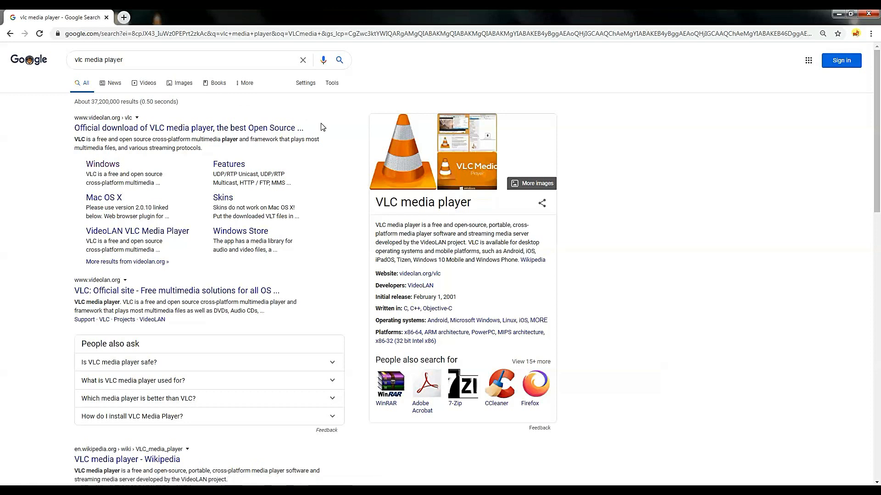
mouse_move(242, 204)
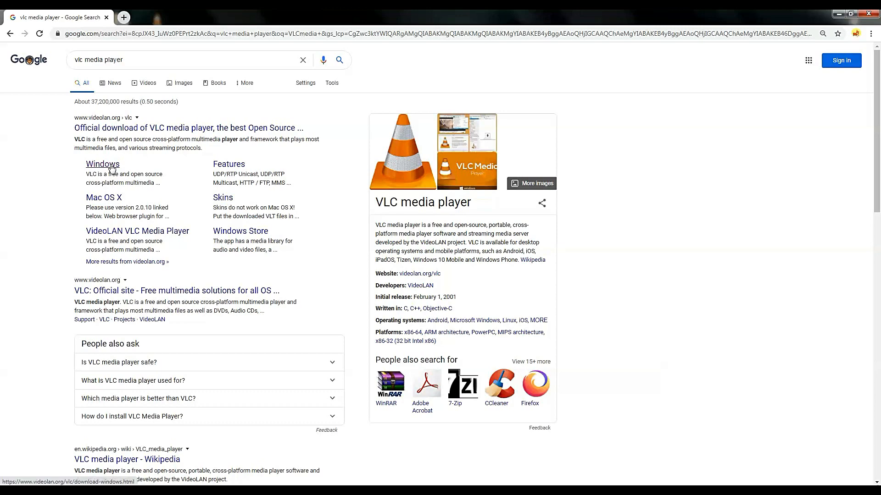
Step: Go to the official VLC for Windows download page showing version 3.0.11
left_click(102, 163)
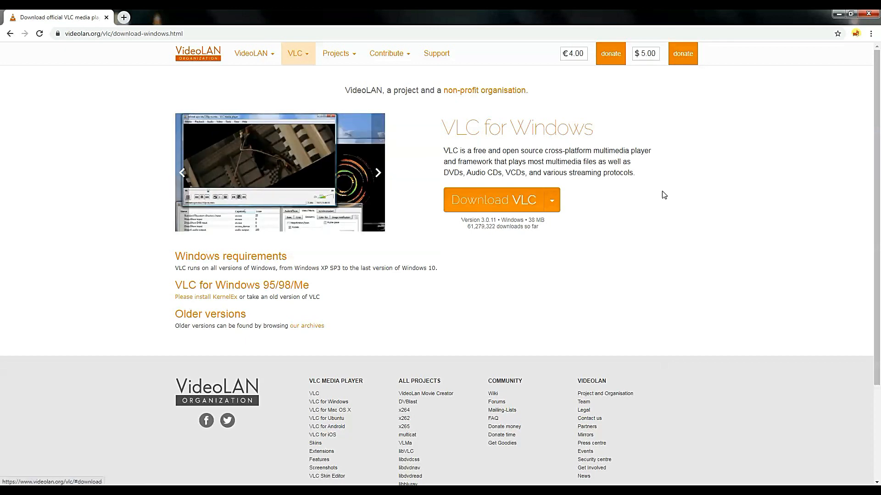
mouse_move(618, 113)
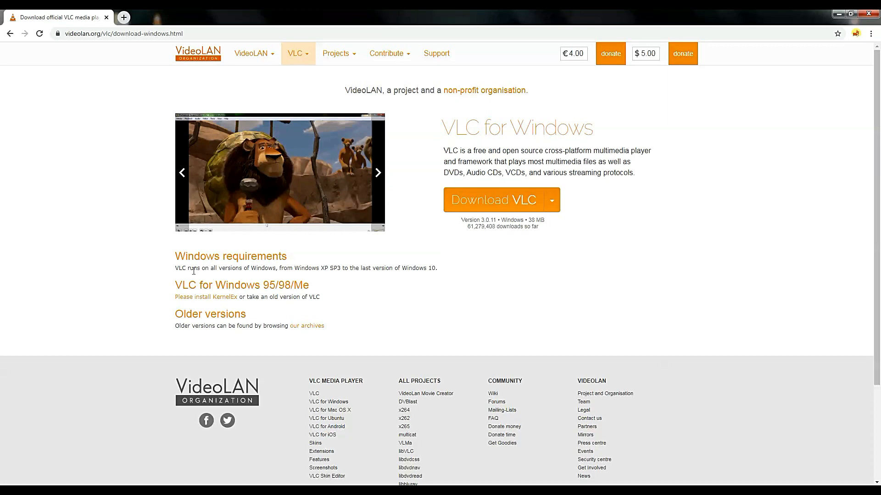
left_click_drag(175, 268, 413, 268)
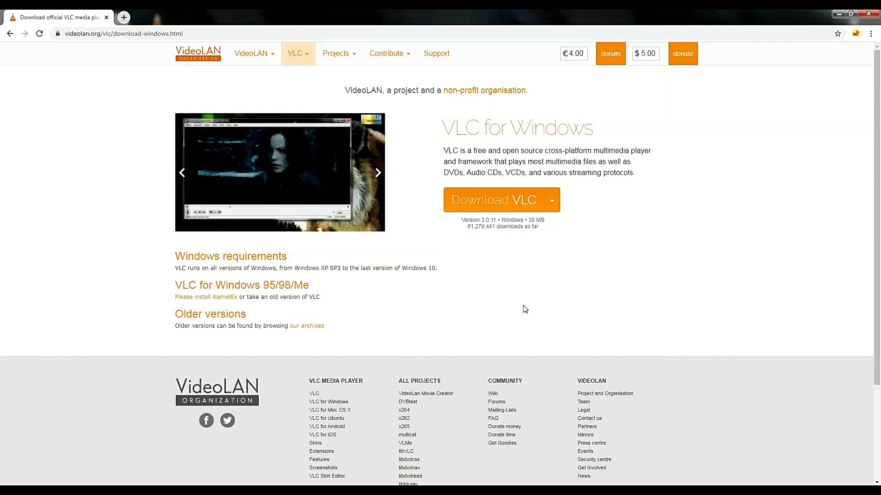
Step: Review the alternative Windows package options beside Download VLC, then leave for the desktop
left_click(550, 200)
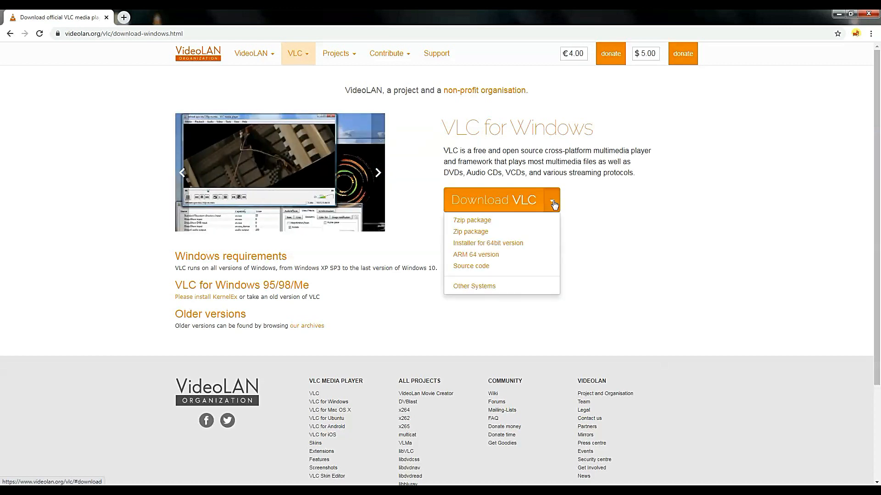
mouse_move(487, 243)
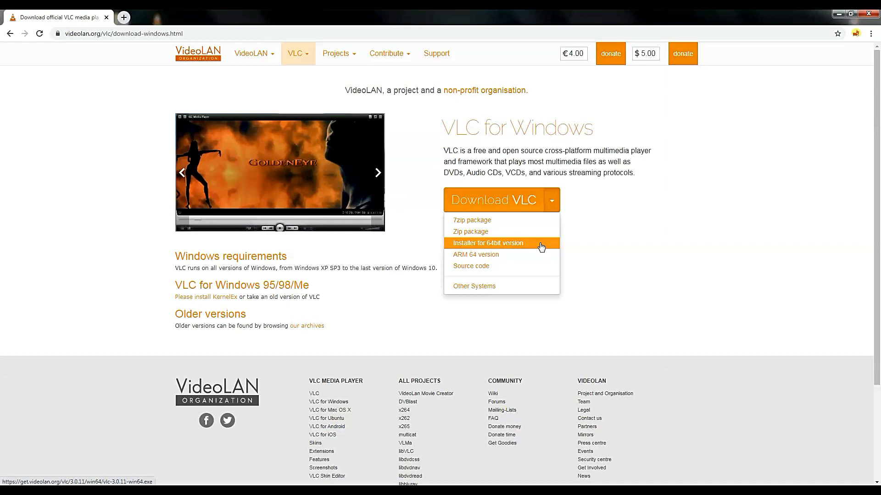
left_click(487, 243)
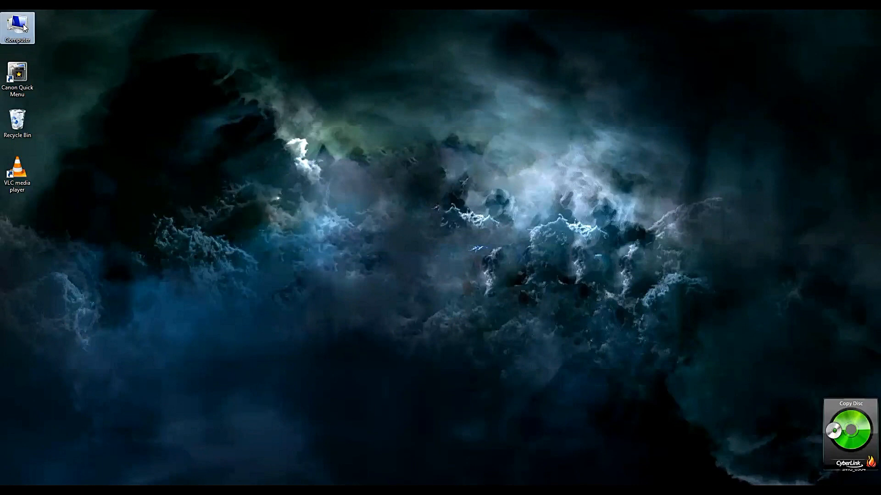
Step: Check Computer Properties to confirm the system type is a 64-bit Operating System
right_click(17, 27)
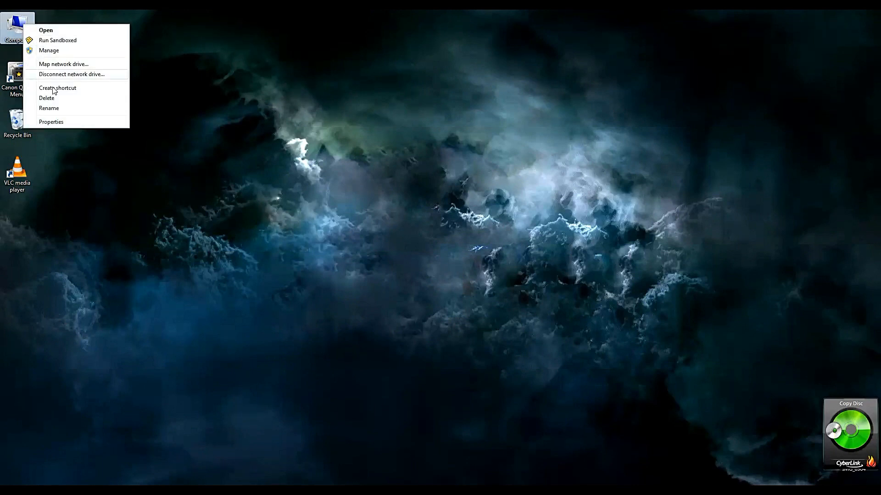
left_click(52, 122)
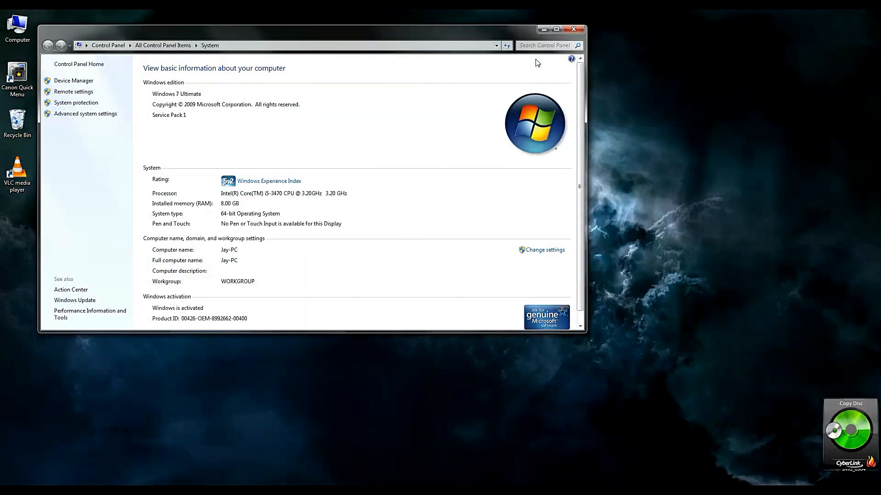
left_click(571, 29)
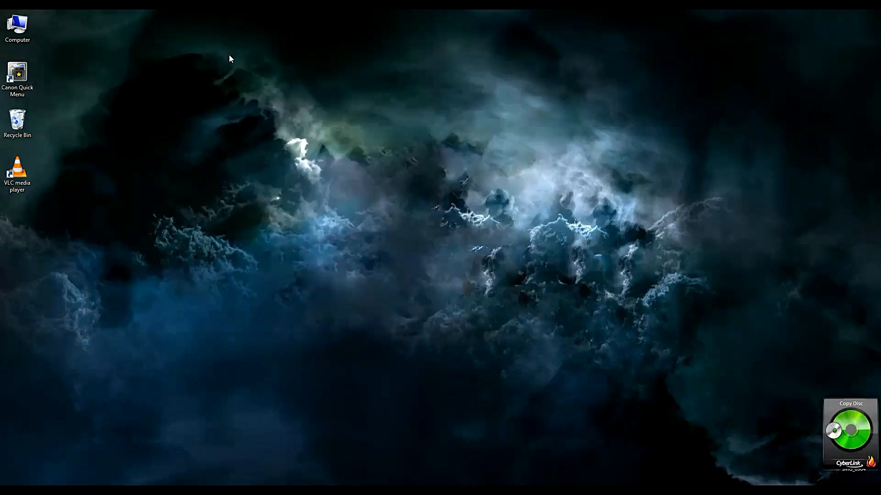
right_click(17, 25)
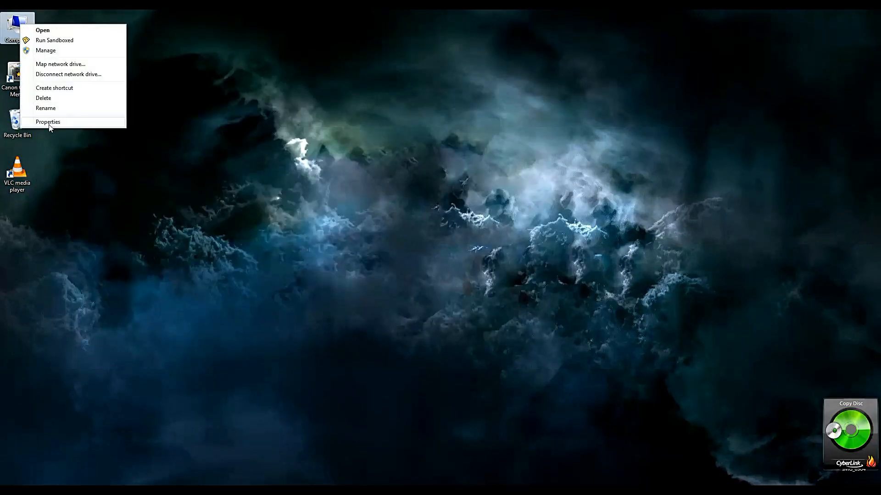
left_click(48, 122)
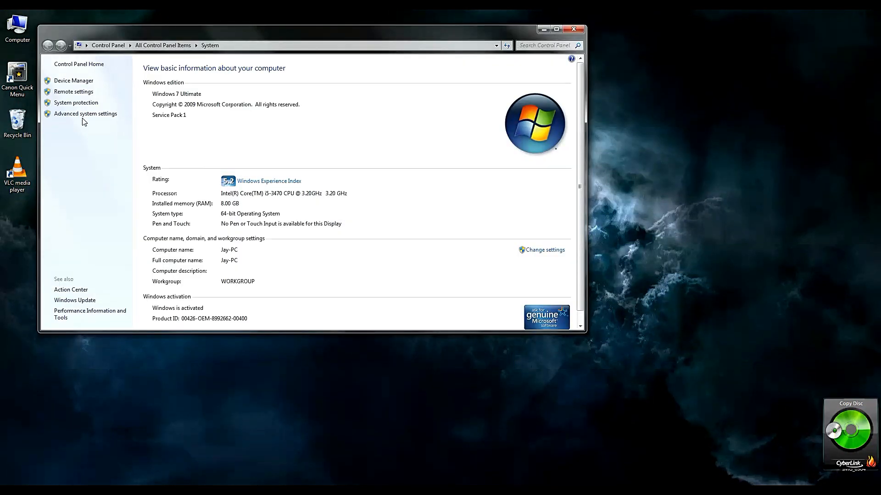
mouse_move(147, 134)
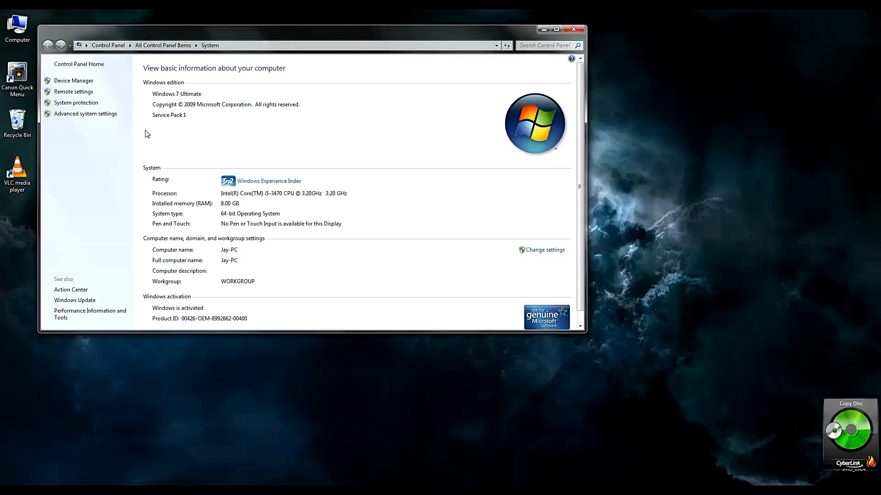
mouse_move(172, 221)
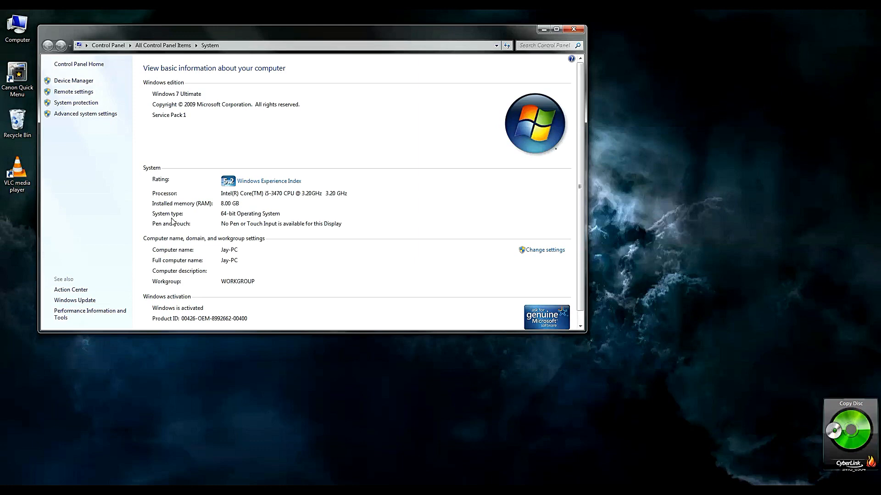
mouse_move(173, 220)
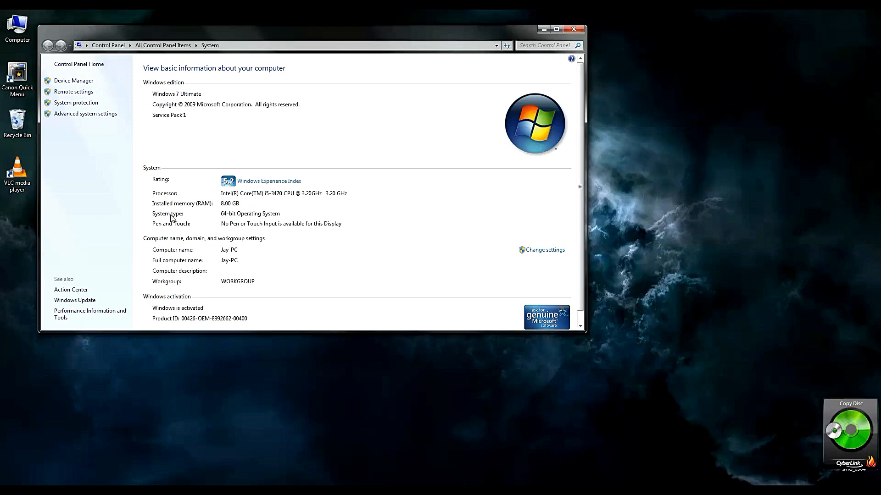
mouse_move(183, 218)
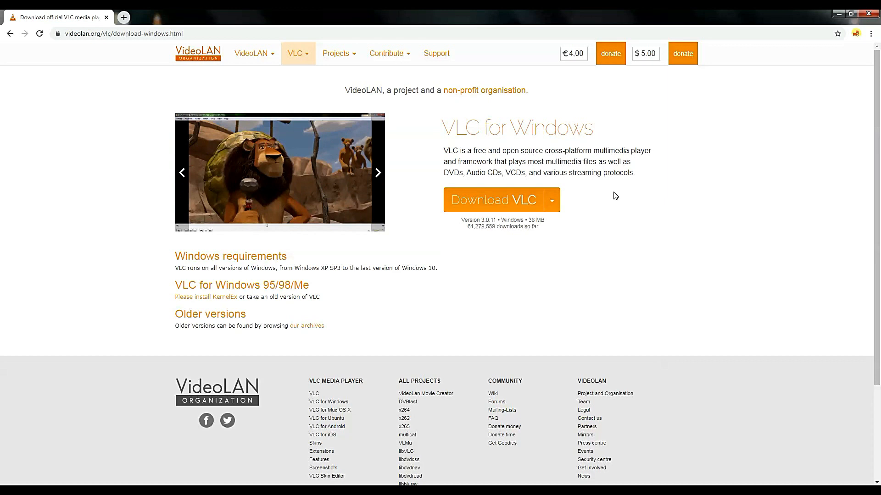
Step: Download VLC as the Zip package, starting vlc-3.0.11-win32.zip
left_click(551, 201)
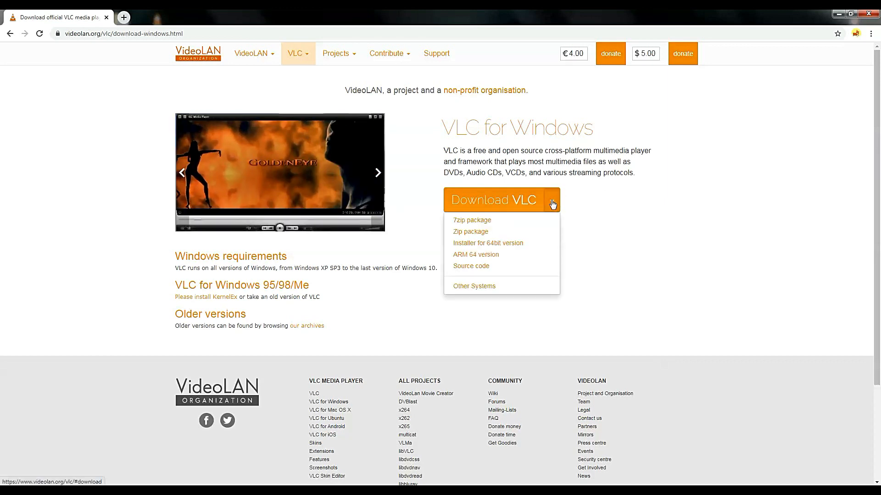
mouse_move(469, 231)
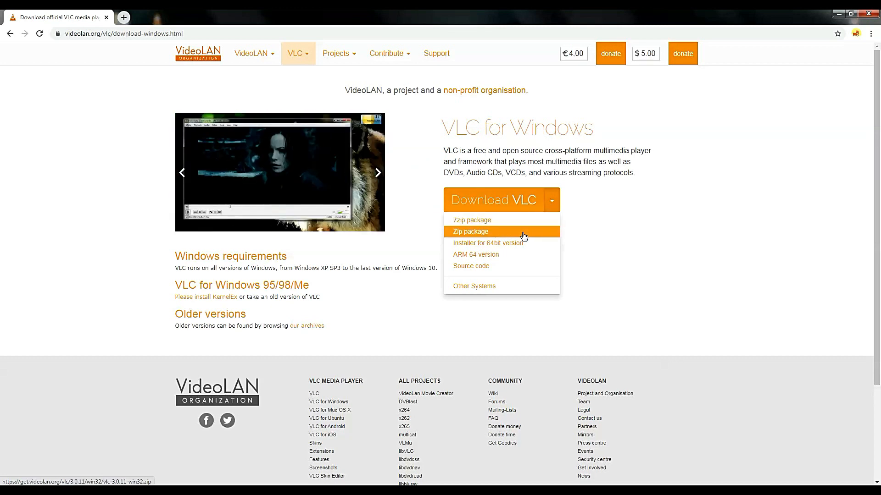
left_click(470, 231)
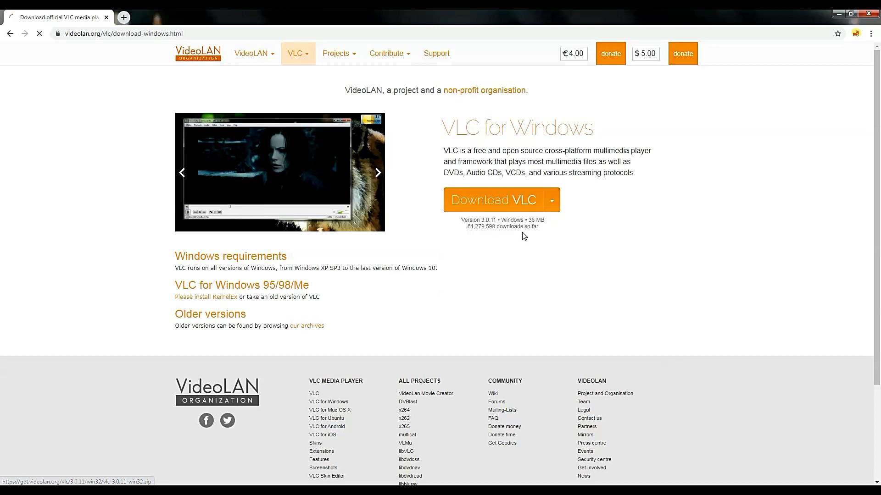
left_click(494, 200)
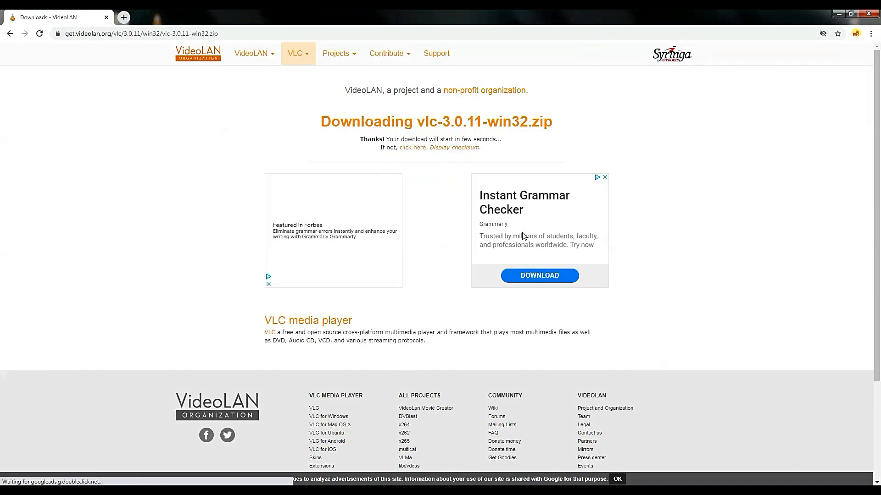